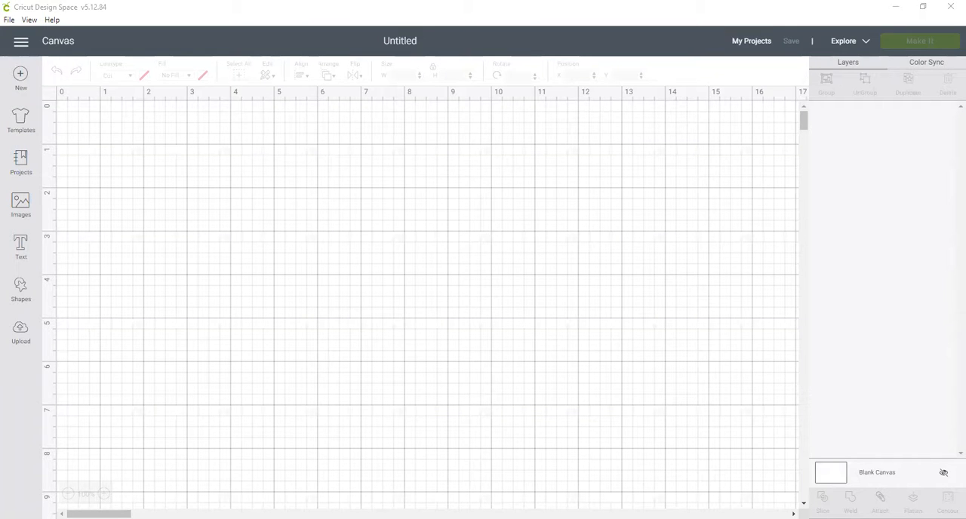
mouse_move(45, 287)
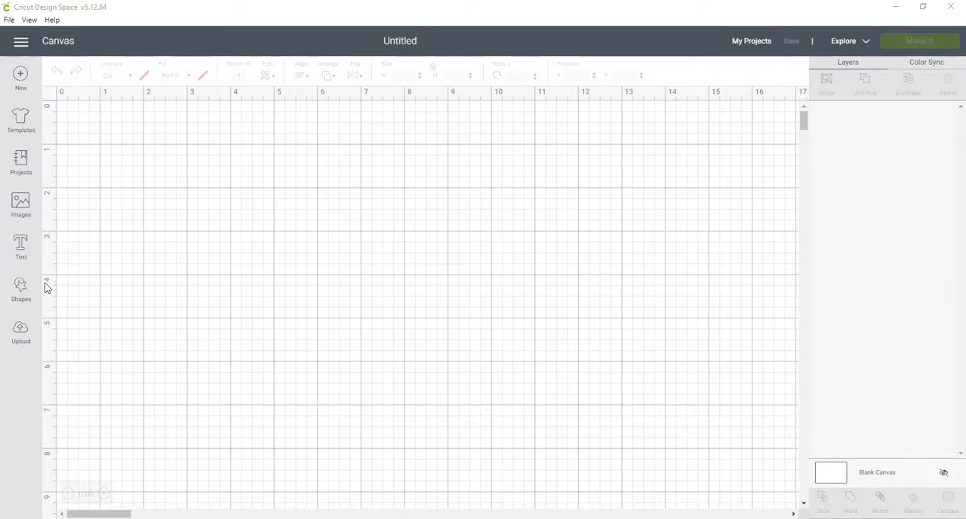
- Show the basic shapes list from the left toolbar
click(21, 287)
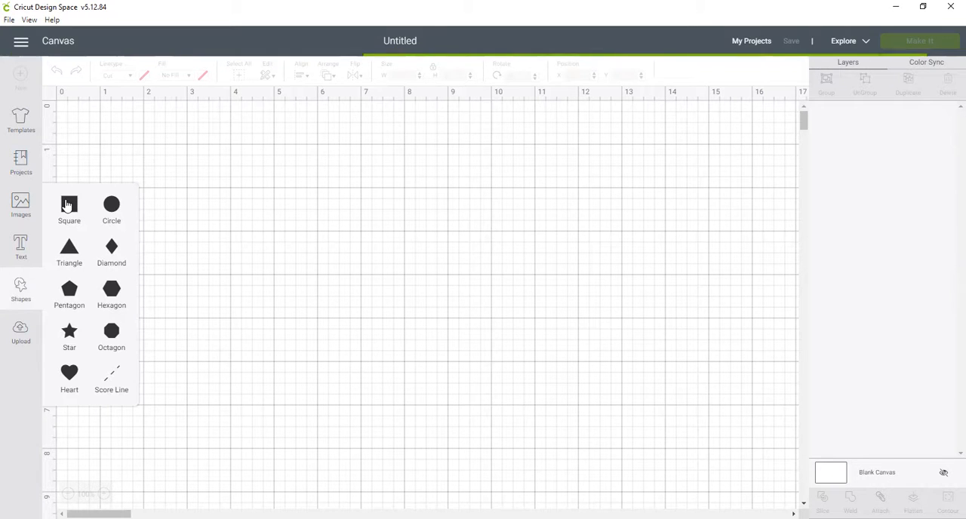
- Add a square and resize it to 10.25 by 3.75 inches with proportions unlocked
click(69, 208)
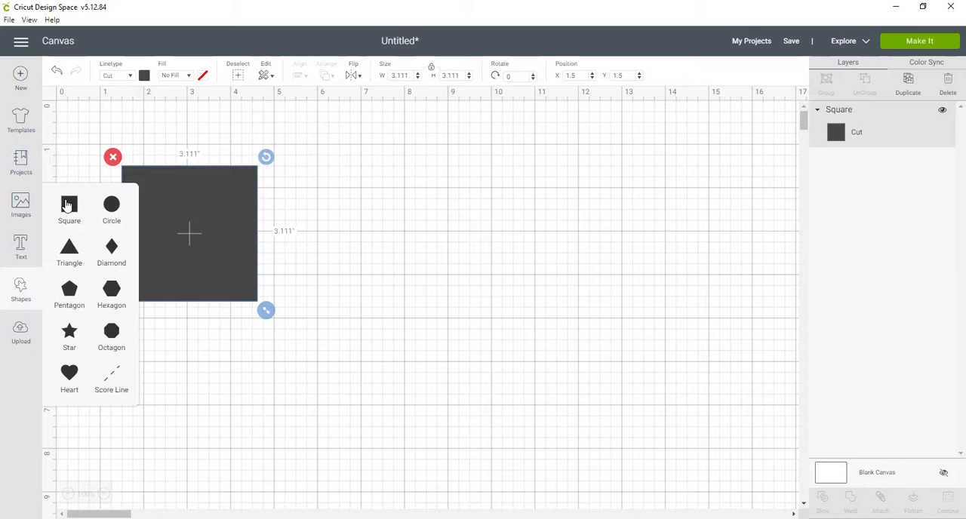
mouse_move(390, 309)
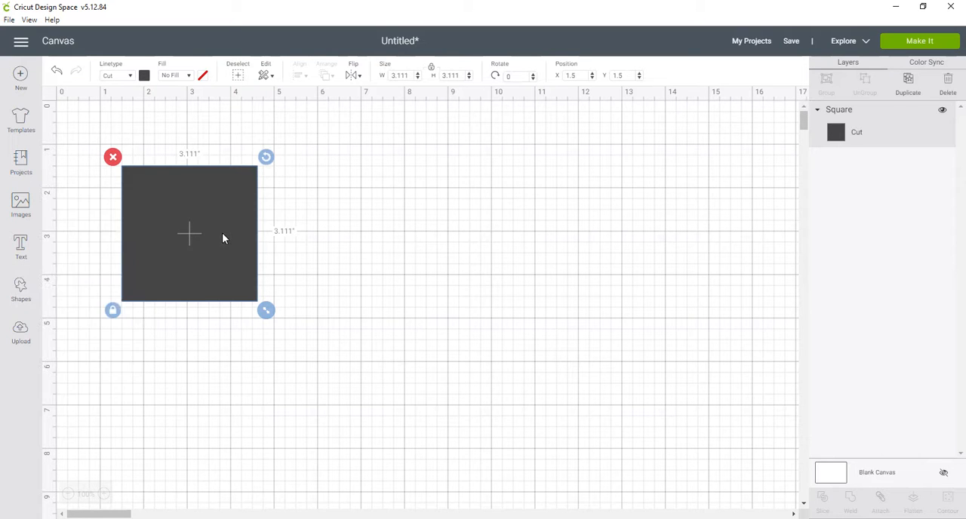
mouse_move(431, 72)
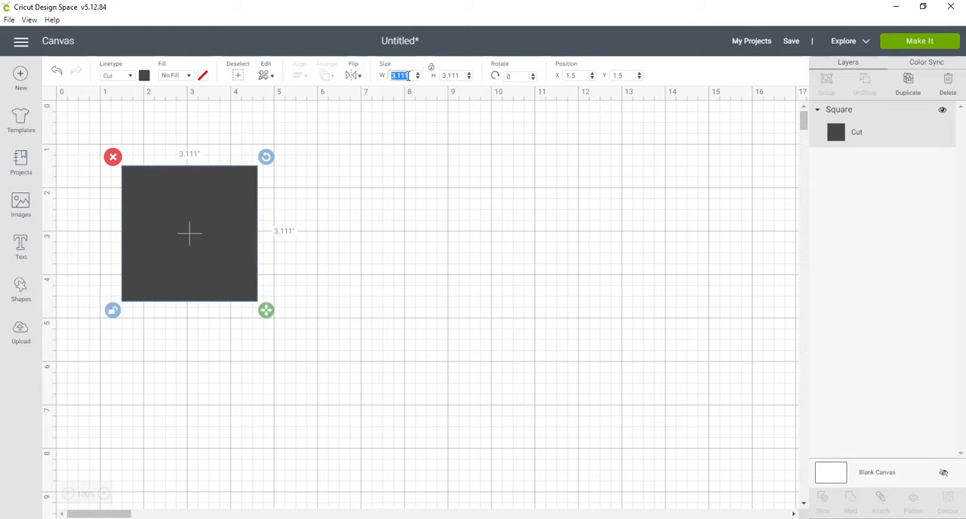
text(10.25)
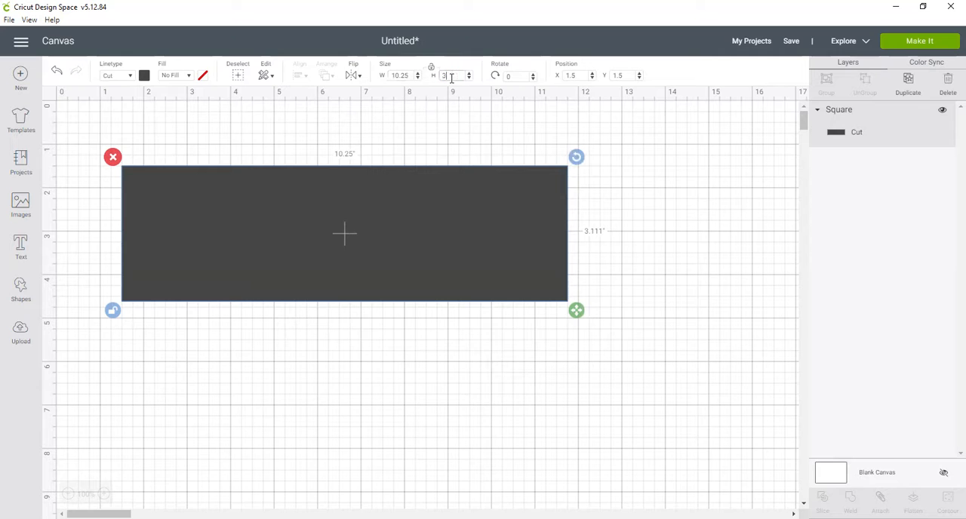
text(3.75)
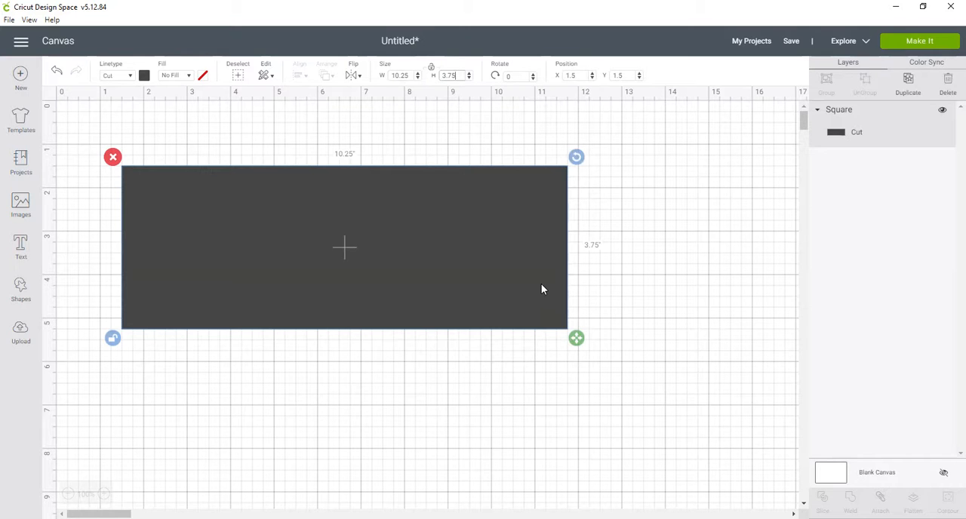
mouse_move(335, 308)
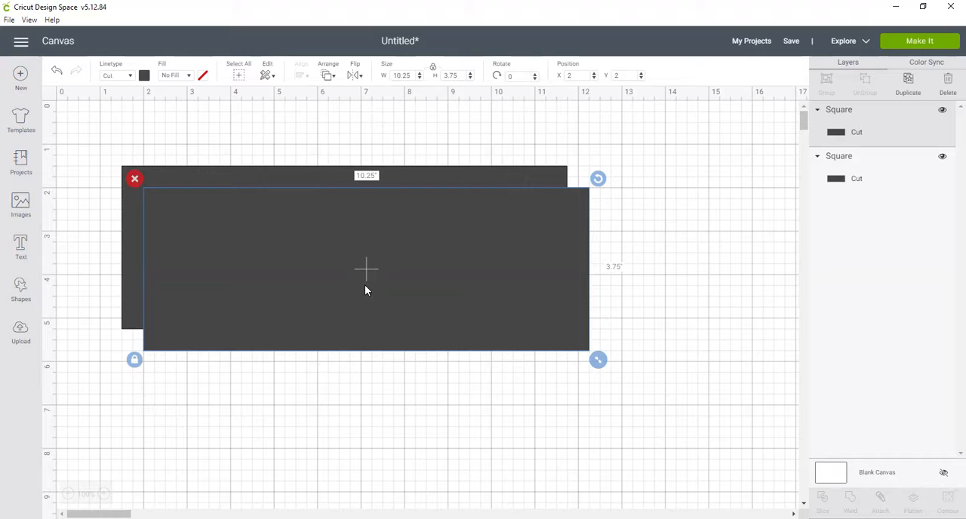
mouse_move(351, 298)
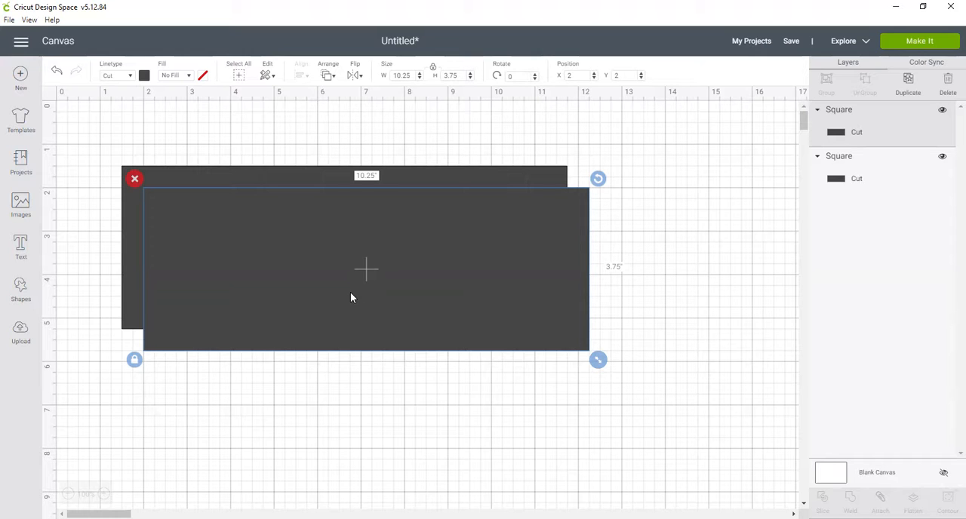
mouse_move(340, 314)
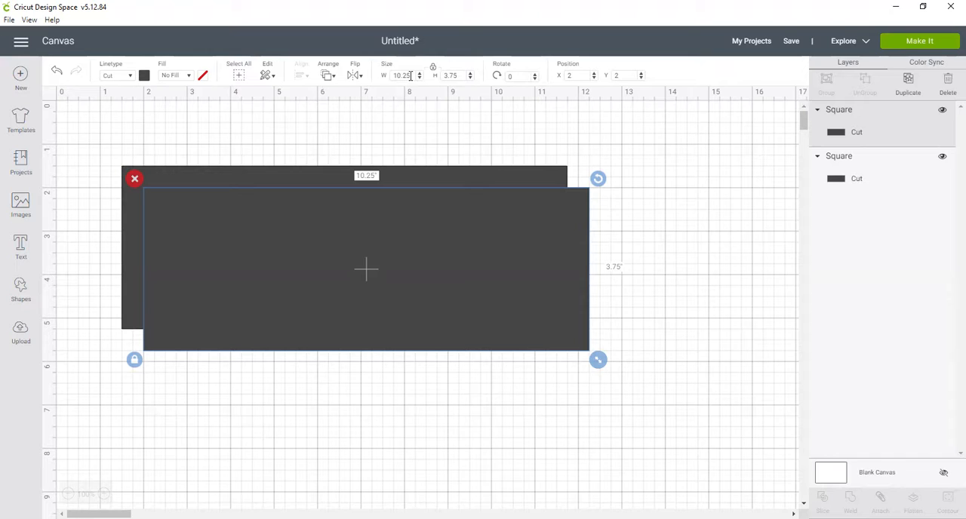
- Resize the duplicated rectangle to 9.75 wide and unlock proportions for a 3.25 height
triple_click(402, 75)
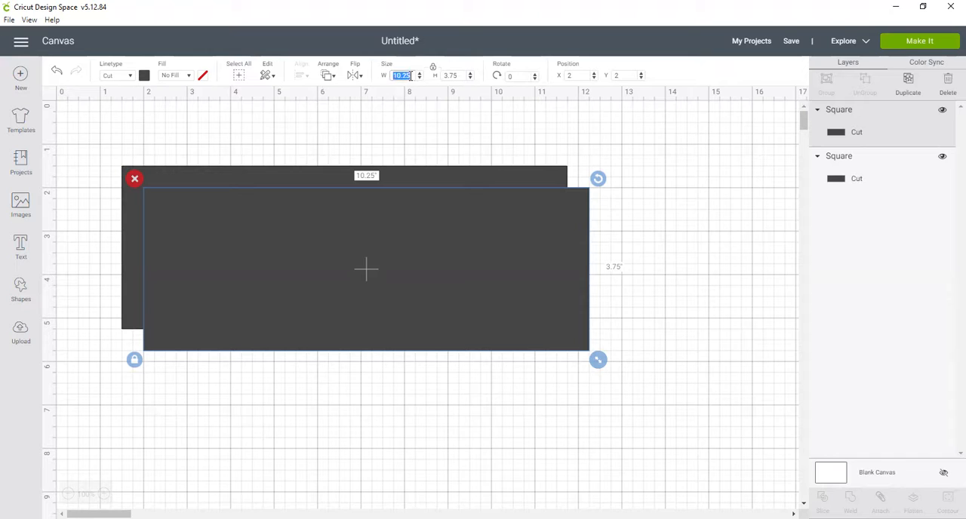
text(9.75)
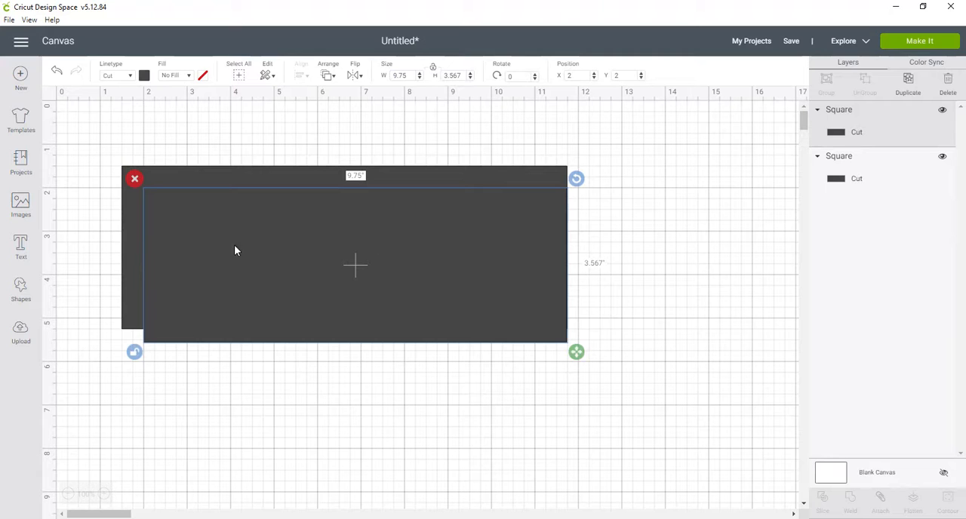
mouse_move(128, 273)
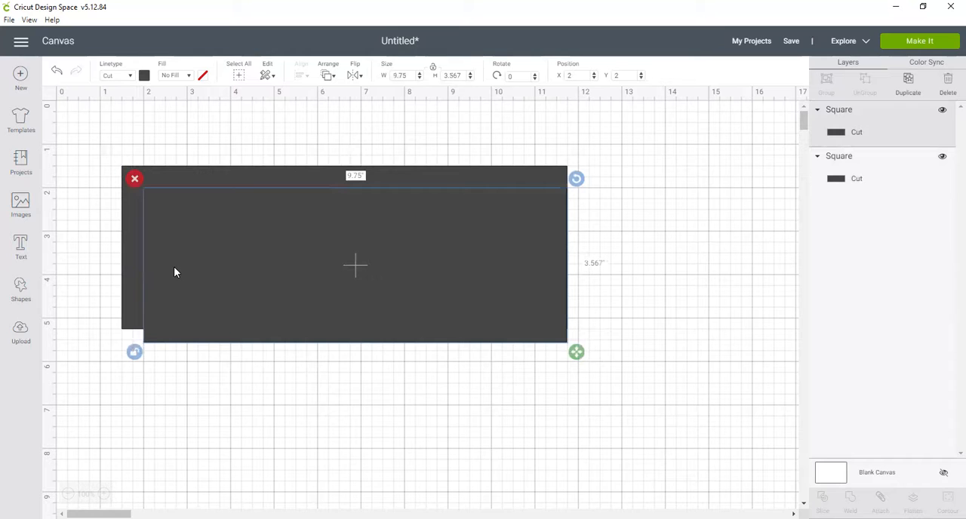
click(452, 76)
text(3.25)
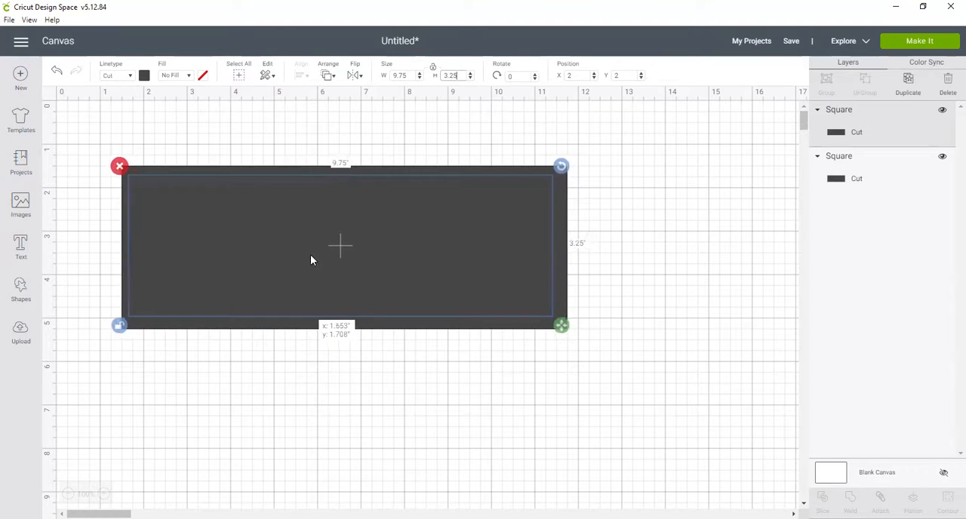
- Move the smaller rectangle over the larger and match their positions so it sits centred
drag(340, 244, 346, 249)
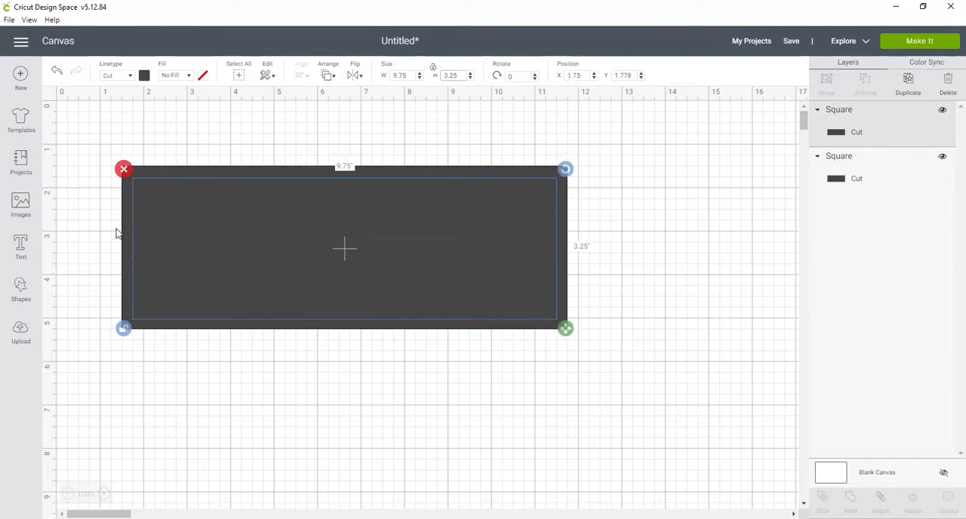
drag(566, 330, 577, 338)
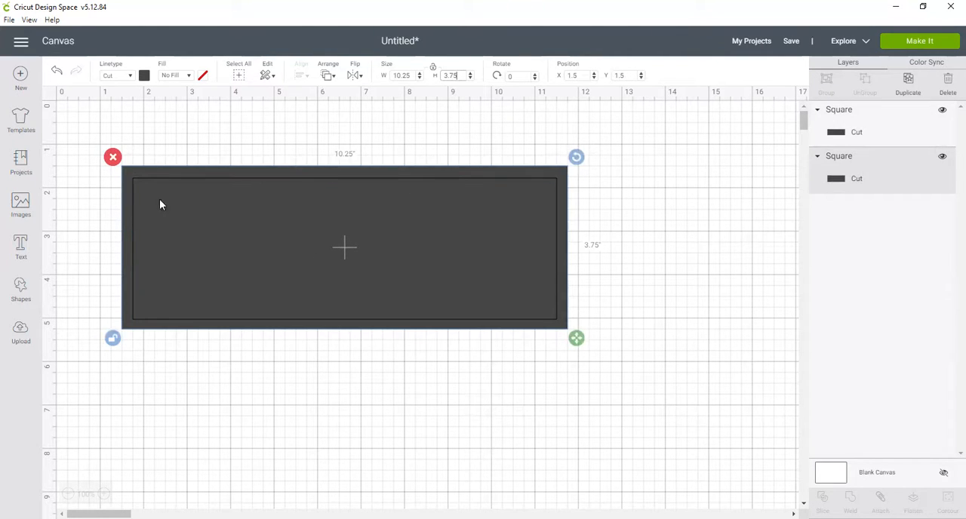
click(574, 76)
text(1)
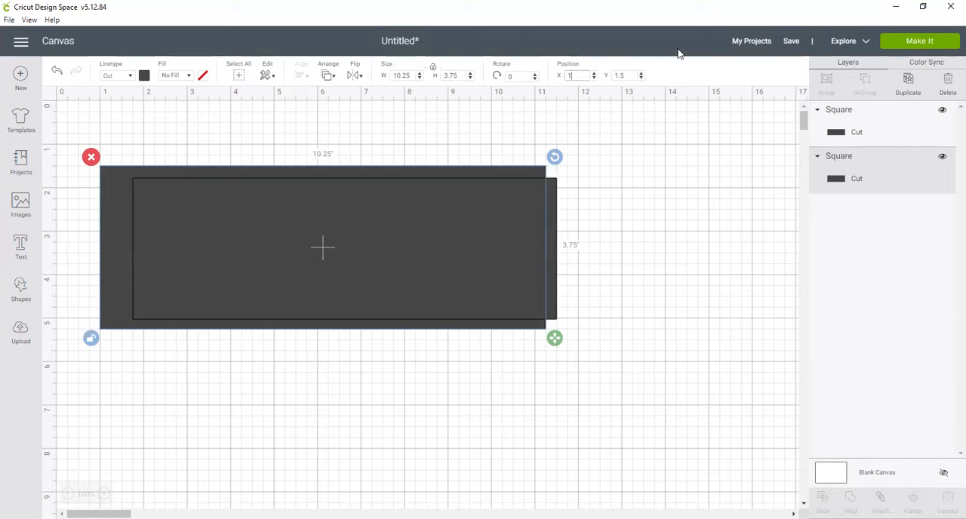
click(622, 75)
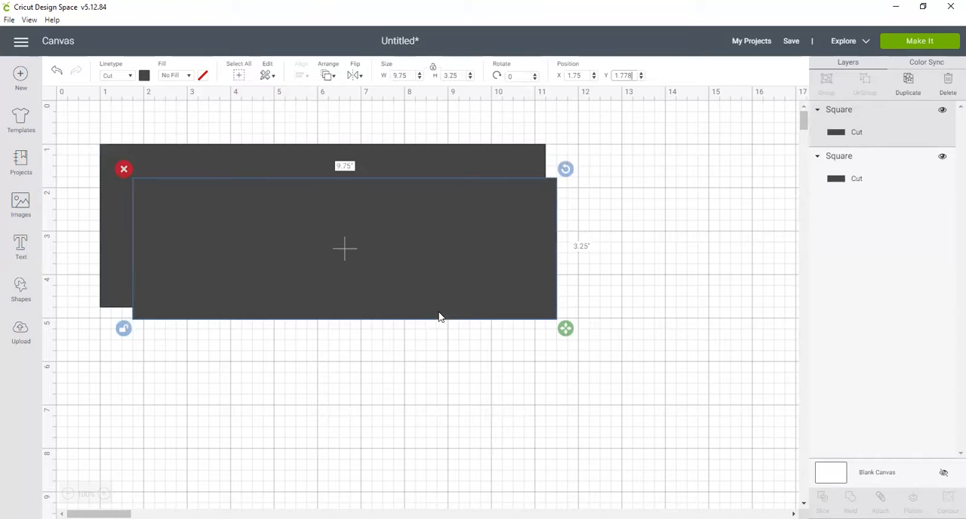
mouse_move(553, 133)
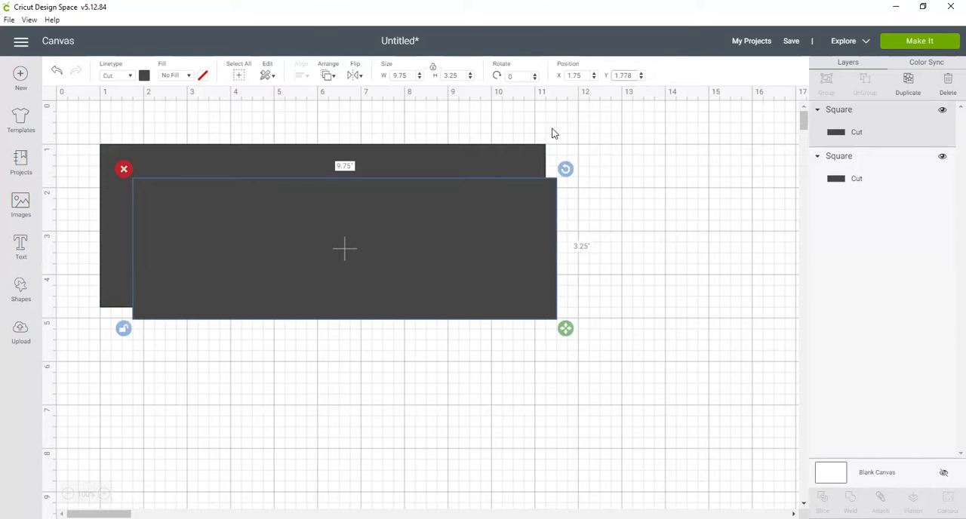
click(576, 76)
text(1.25)
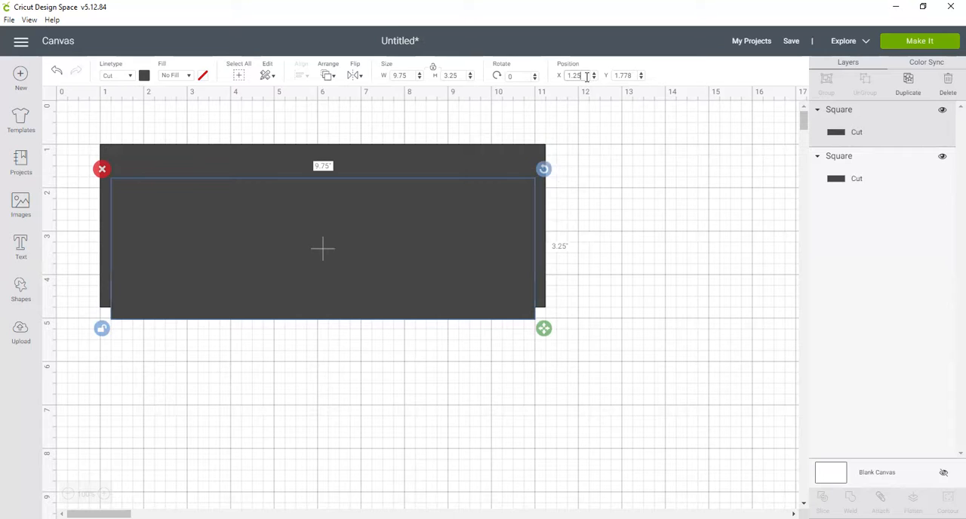
mouse_move(104, 224)
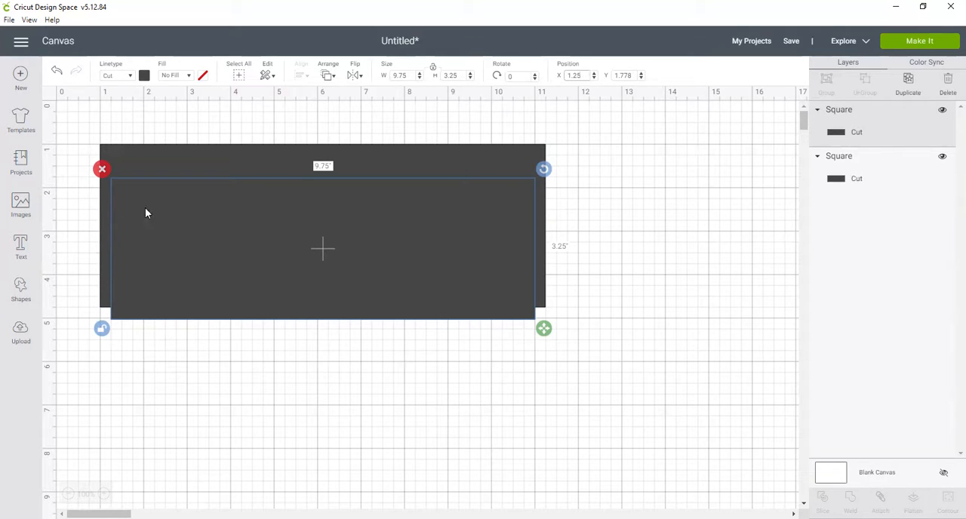
click(622, 75)
text(1.25)
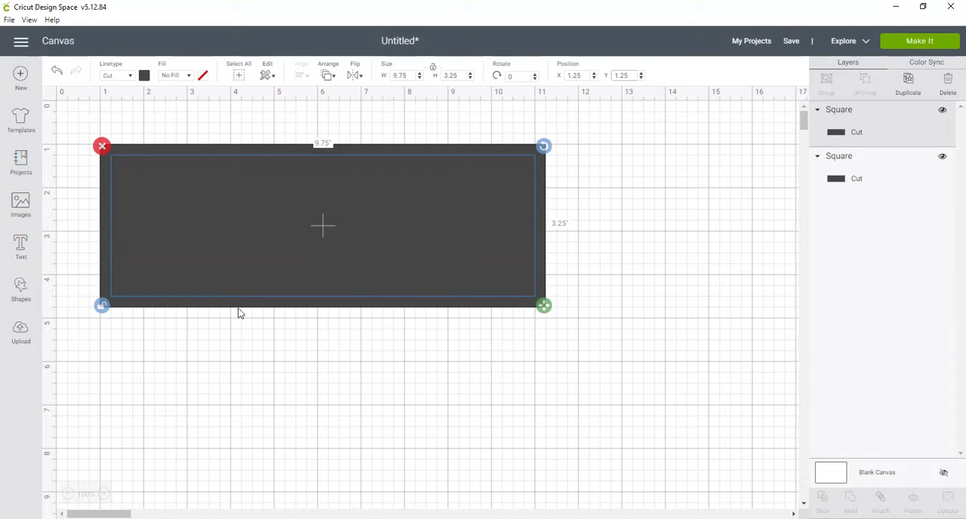
mouse_move(312, 264)
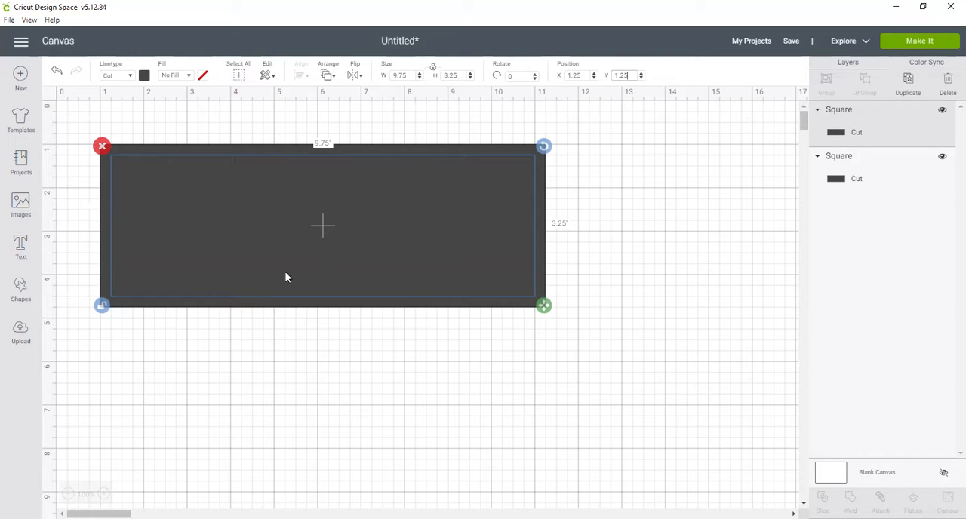
mouse_move(102, 273)
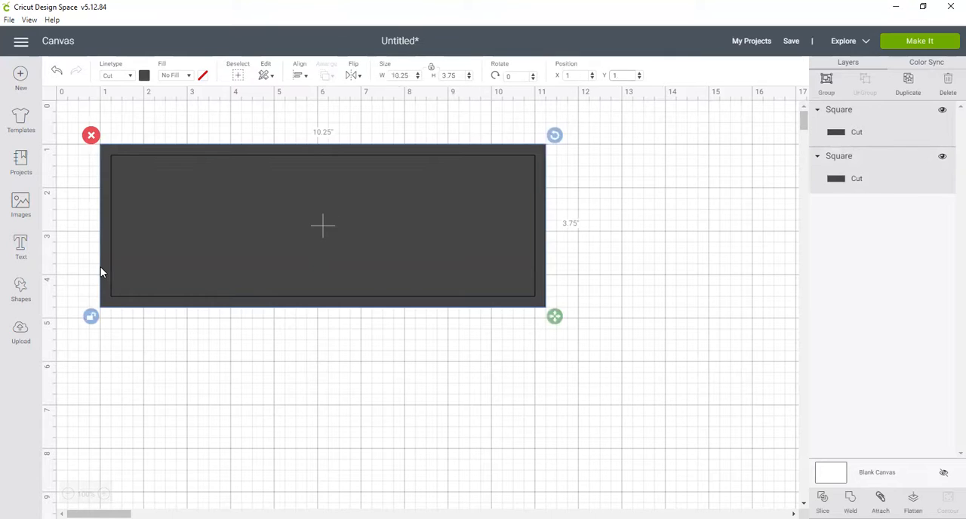
- Slice the inner rectangle out of the outer one into a frame and insert
click(623, 76)
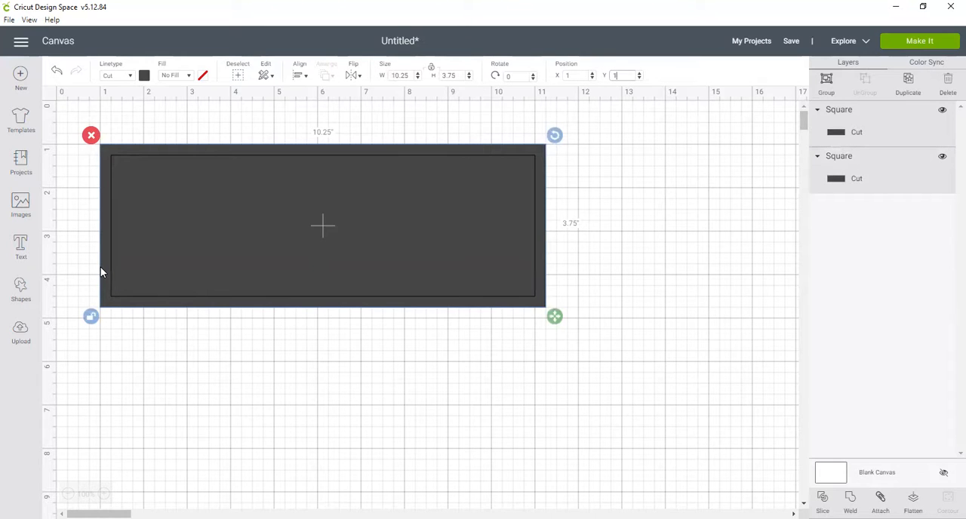
mouse_move(647, 444)
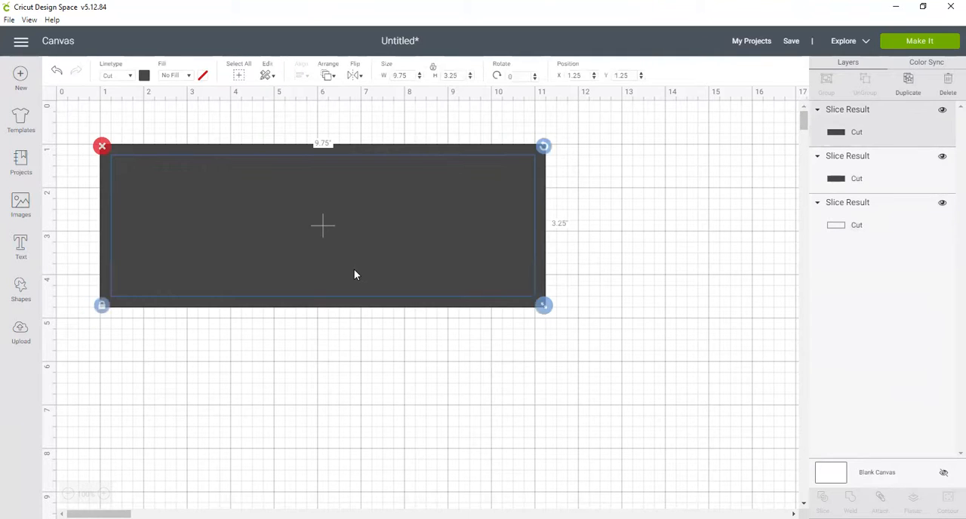
mouse_move(432, 254)
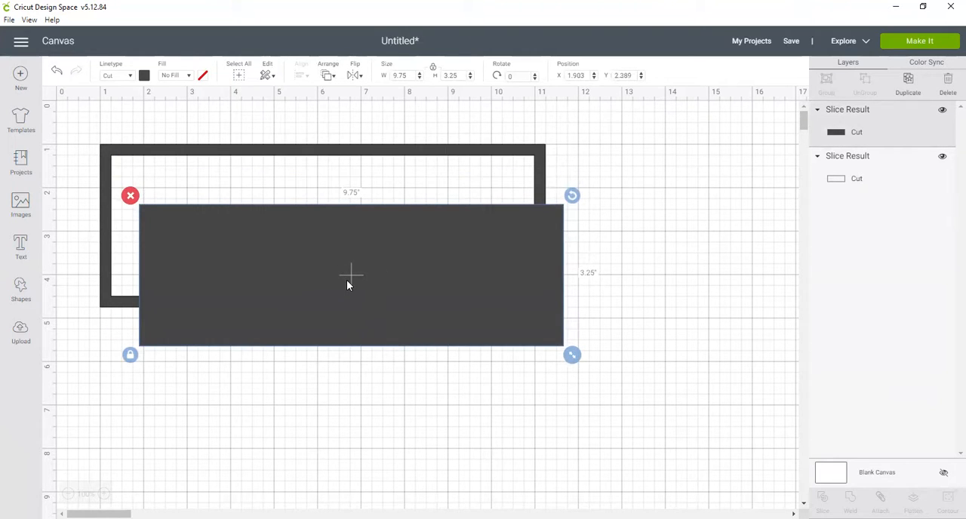
mouse_move(300, 283)
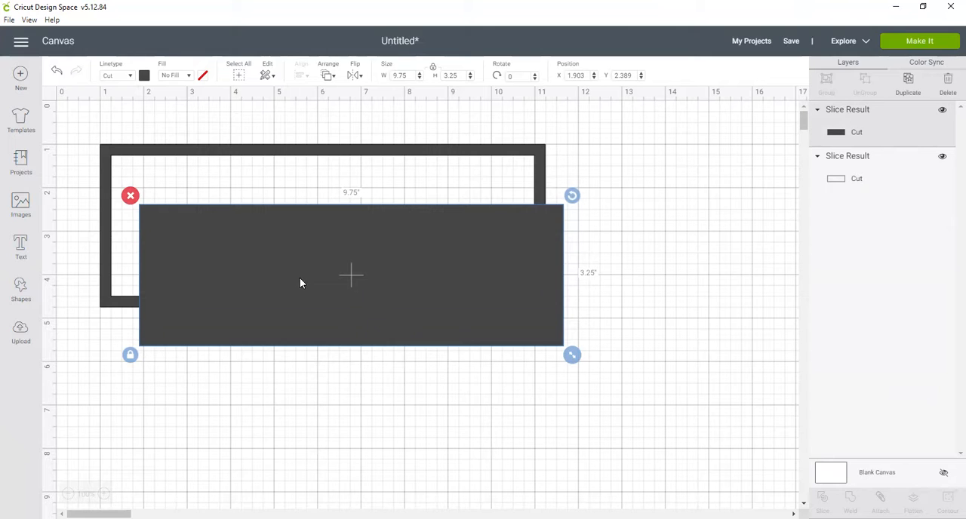
mouse_move(249, 172)
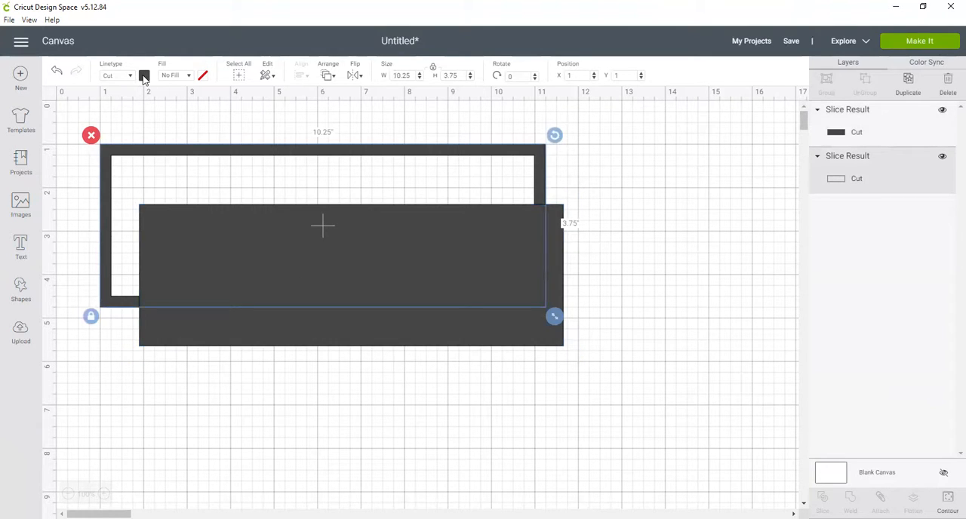
- Colour the frame green and the insert white from the Linetype swatch
click(144, 76)
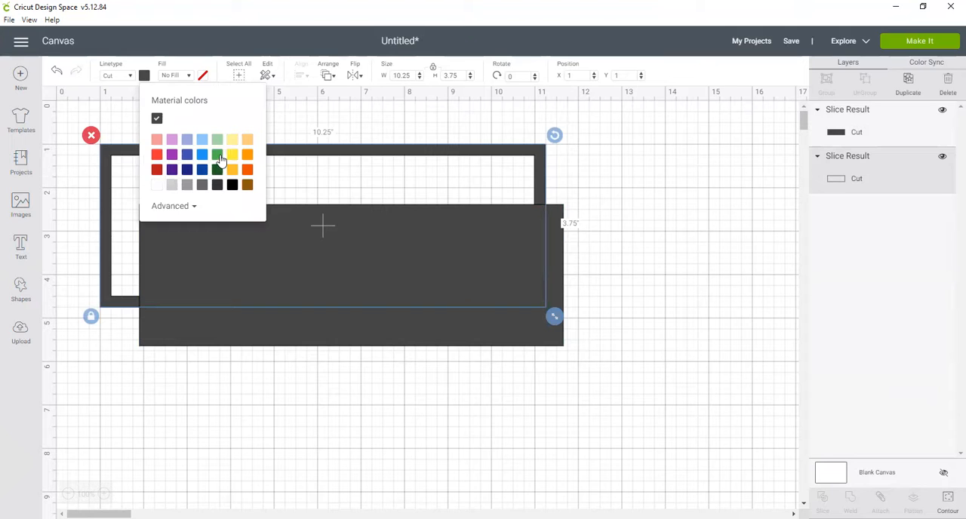
click(218, 154)
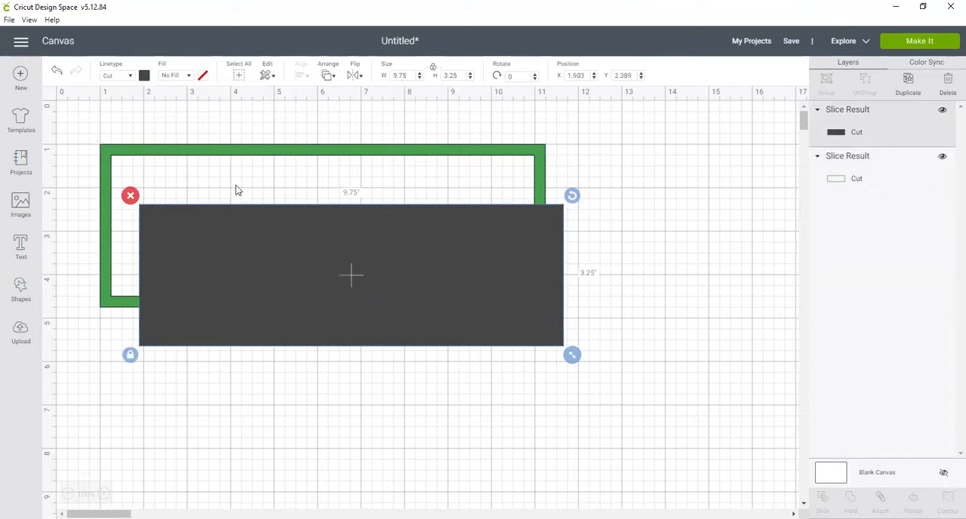
click(144, 75)
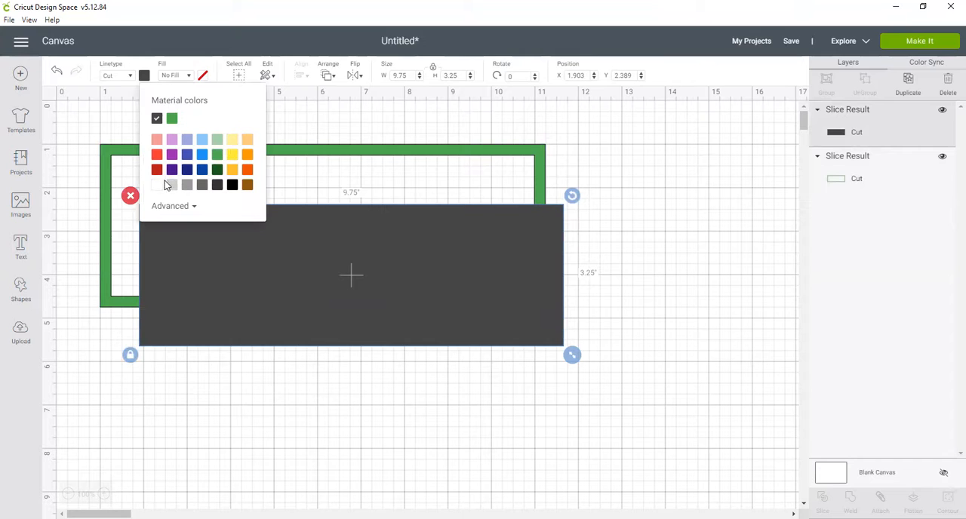
click(172, 118)
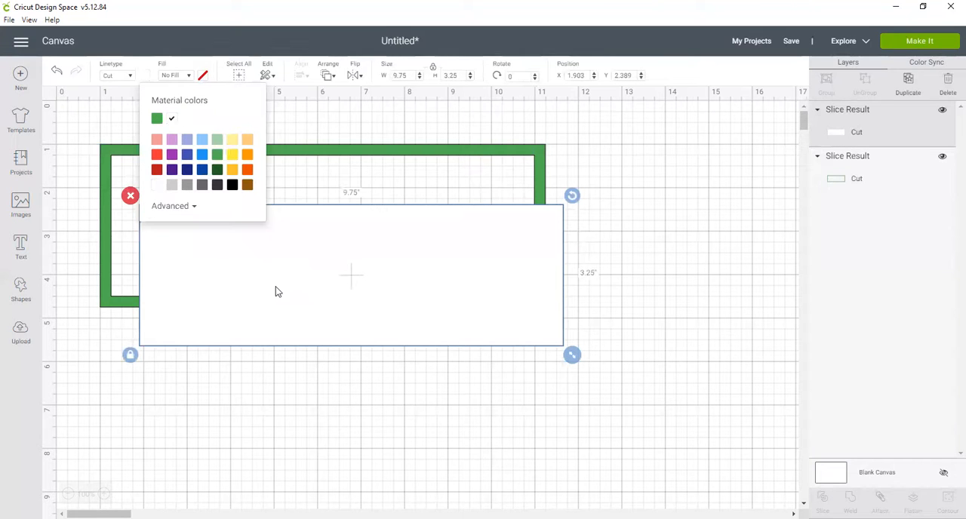
mouse_move(287, 294)
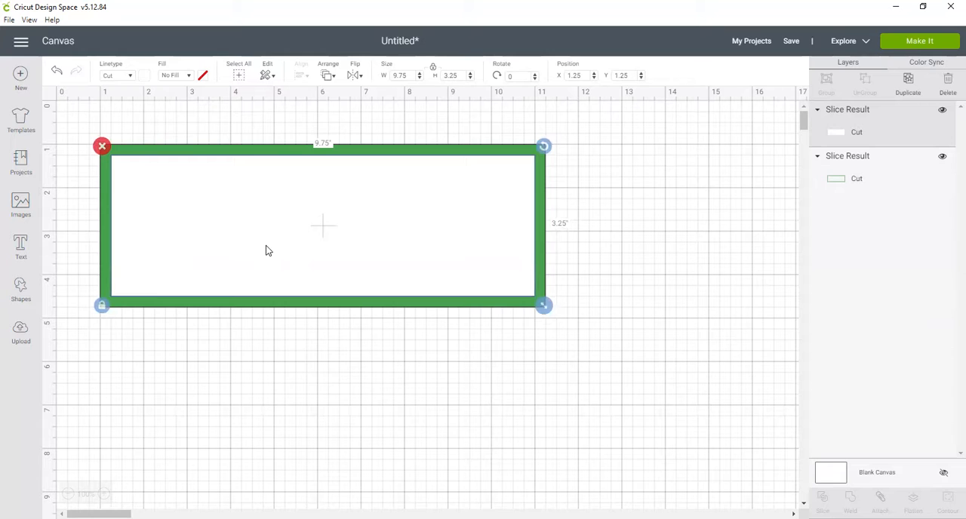
mouse_move(557, 197)
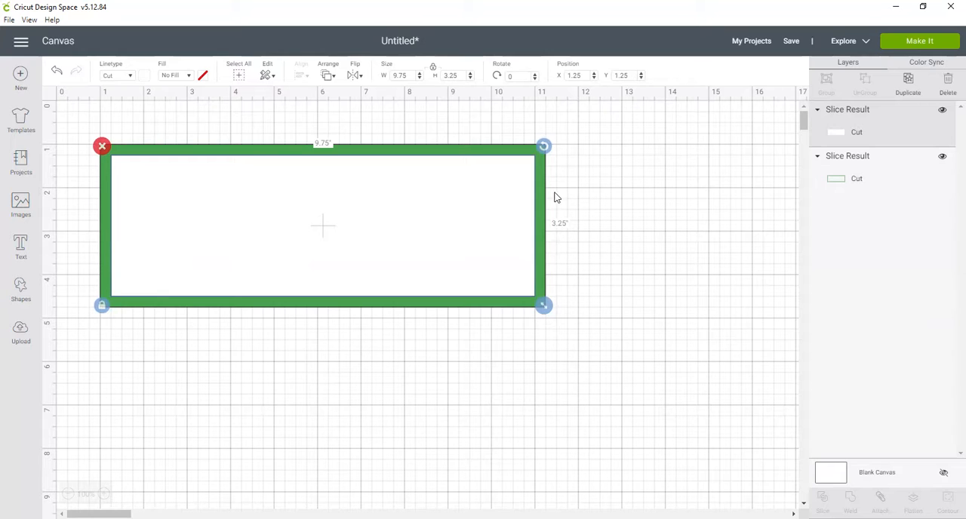
mouse_move(483, 243)
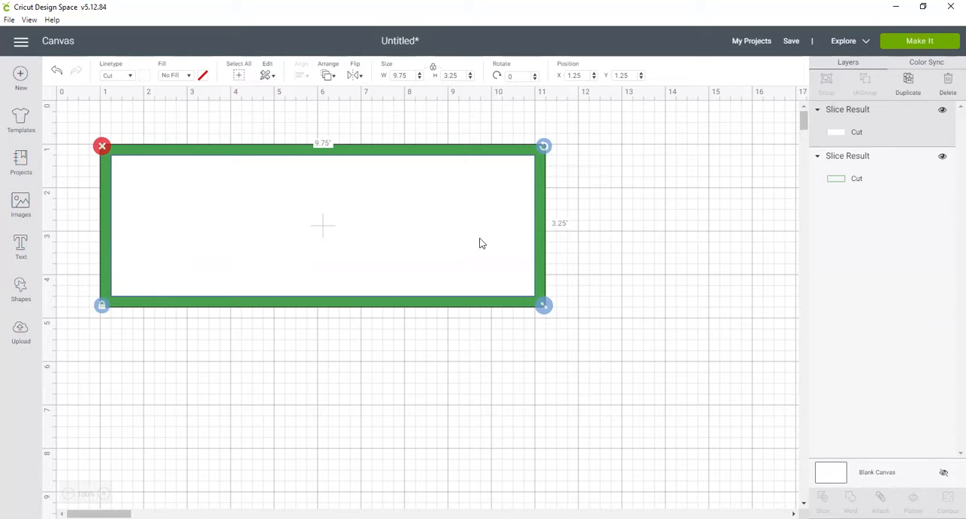
mouse_move(329, 242)
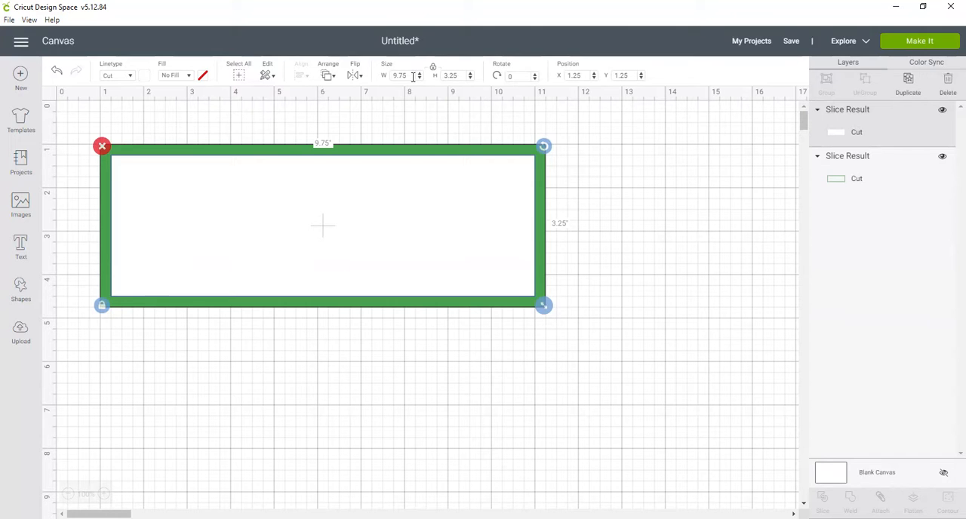
mouse_move(432, 69)
text(10.5)
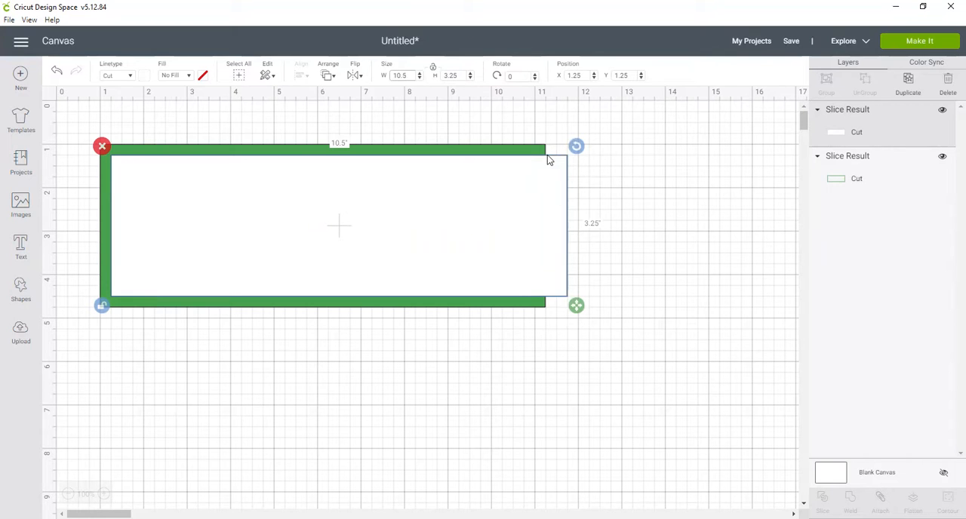
mouse_move(542, 176)
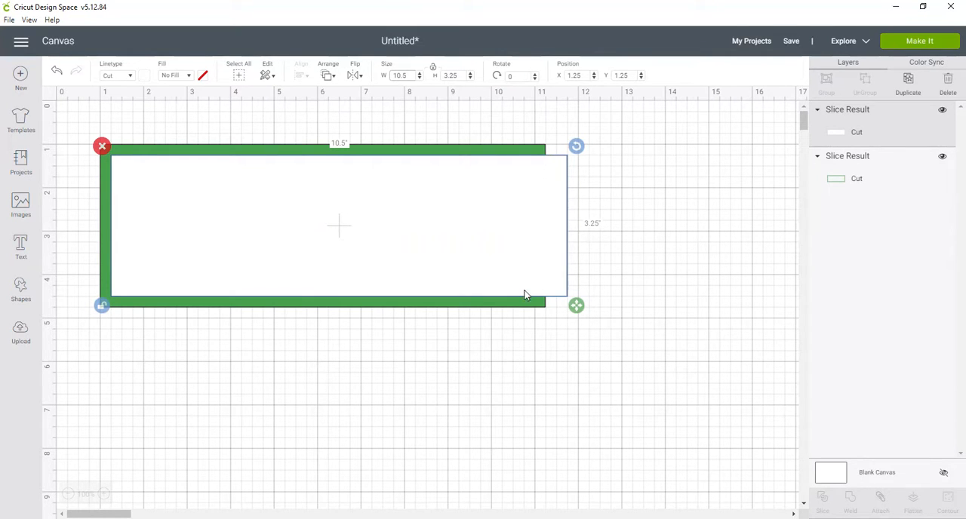
- Deselect the insert after widening it to 10.5 inches
click(571, 366)
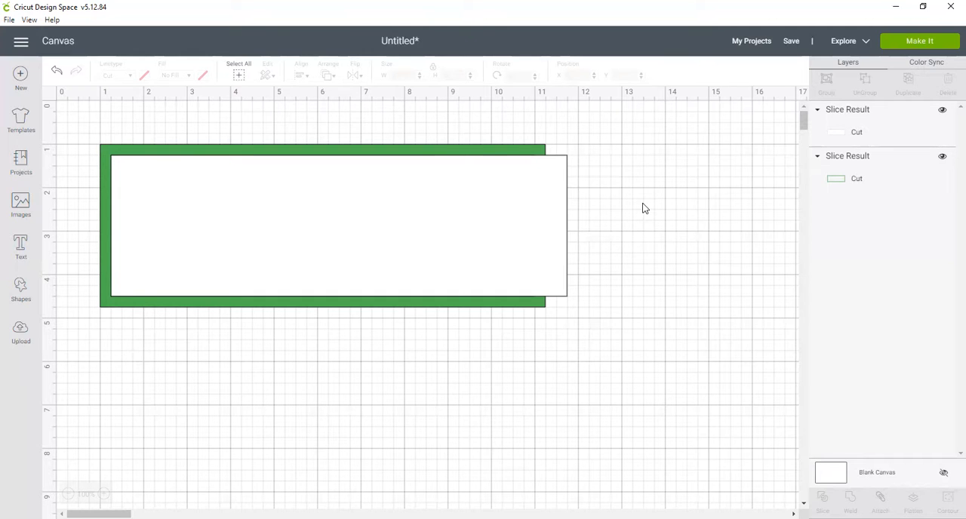
click(920, 40)
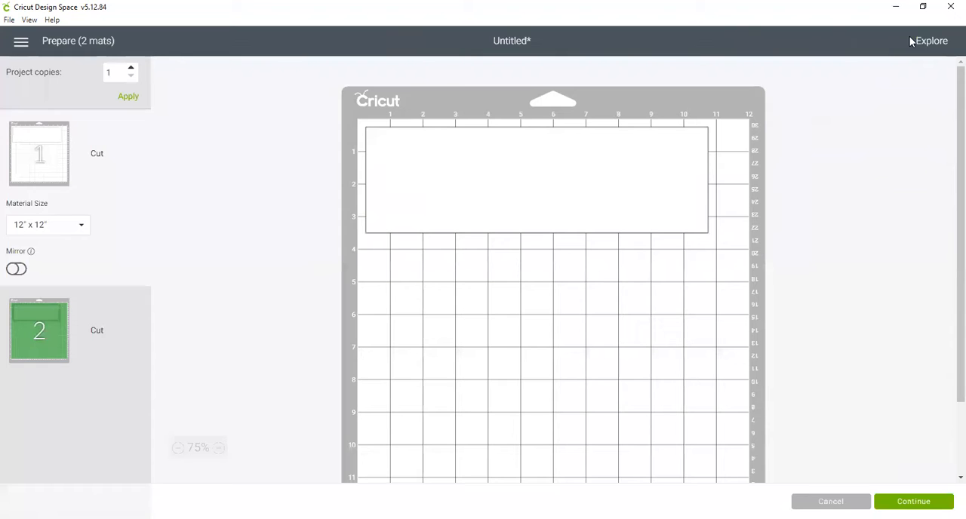
mouse_move(593, 27)
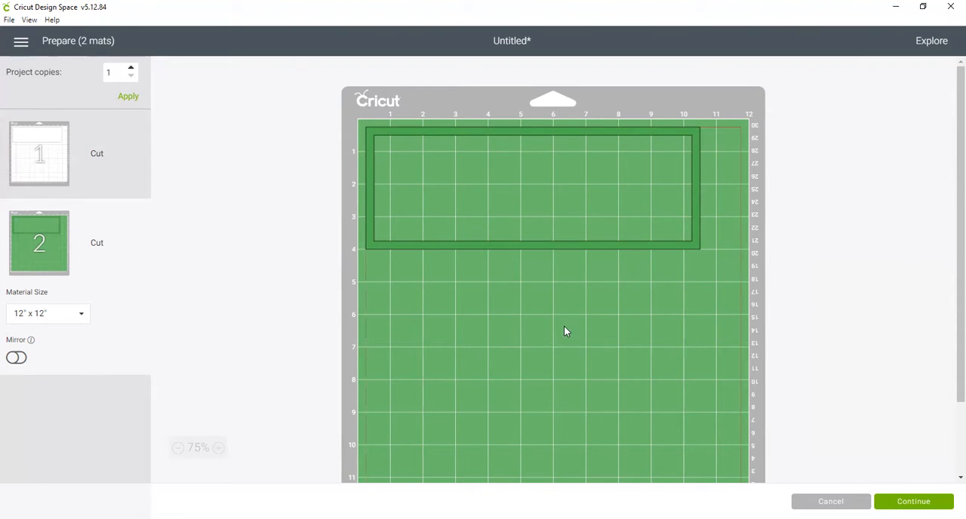
mouse_move(784, 393)
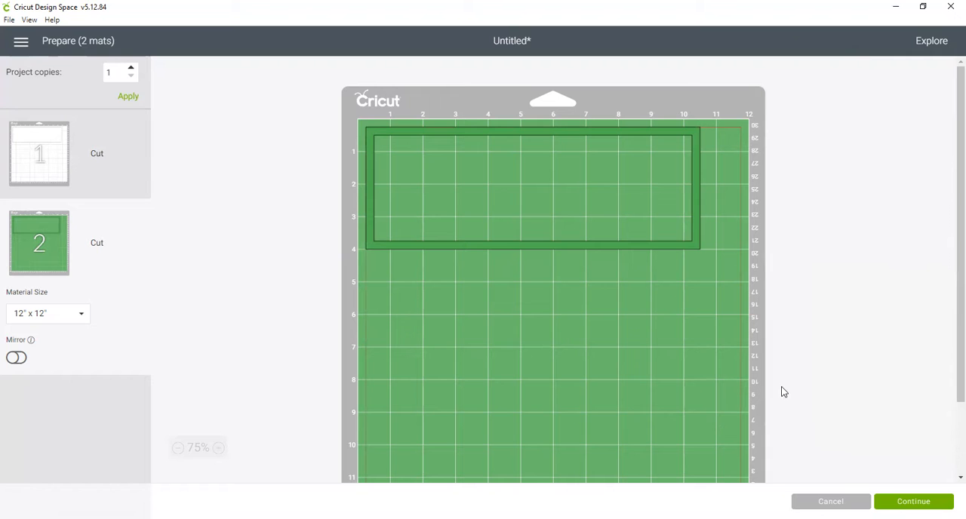
mouse_move(726, 365)
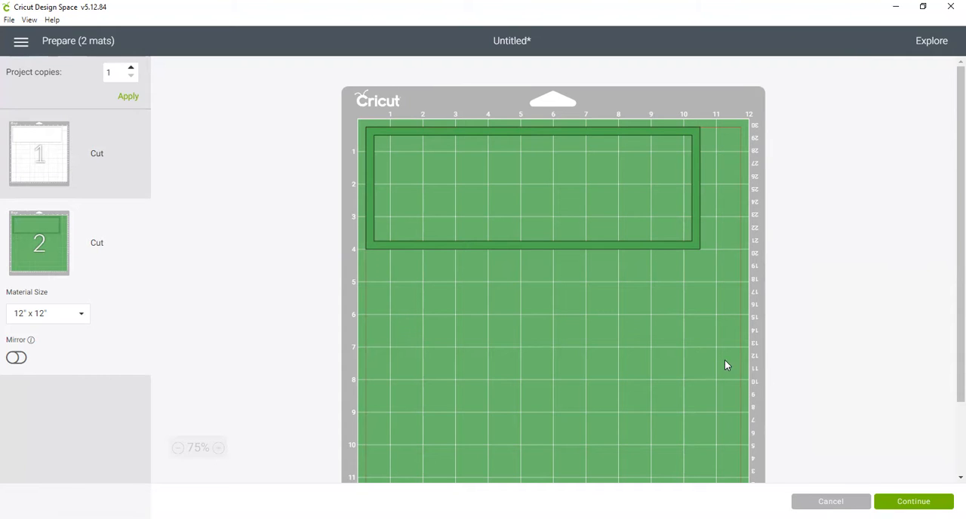
click(830, 502)
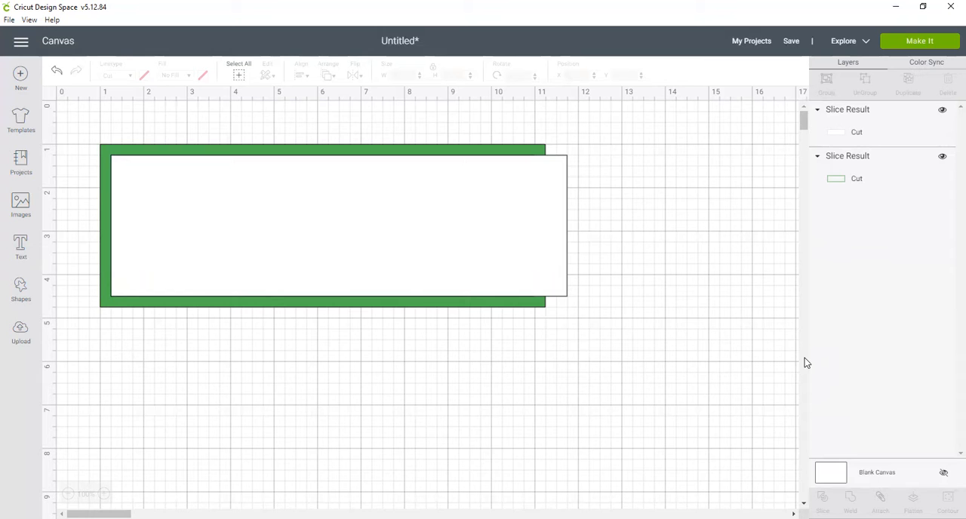
mouse_move(717, 63)
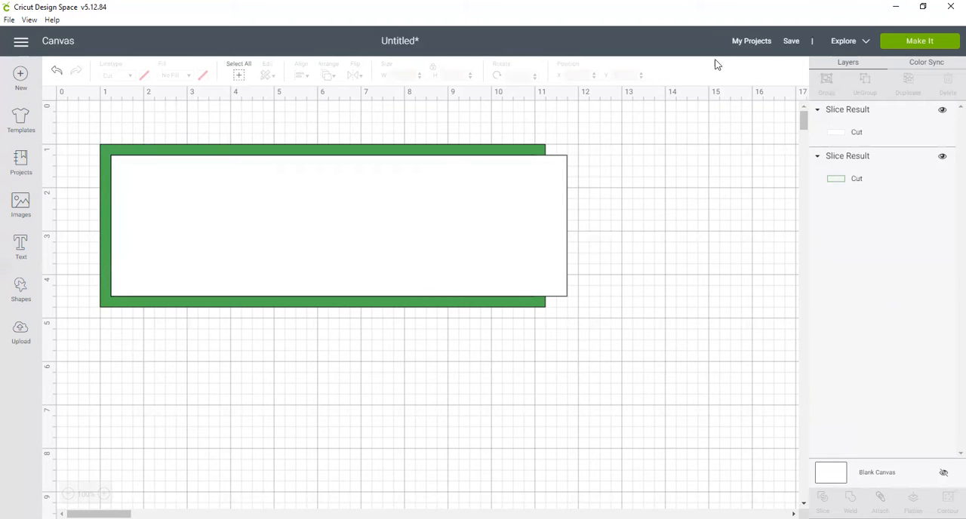